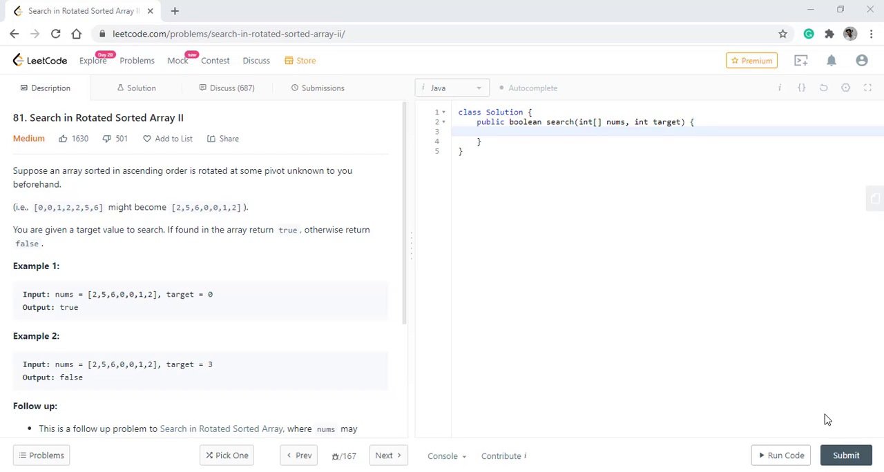
{"action": "mouse_move", "coordinate": [194, 428]}
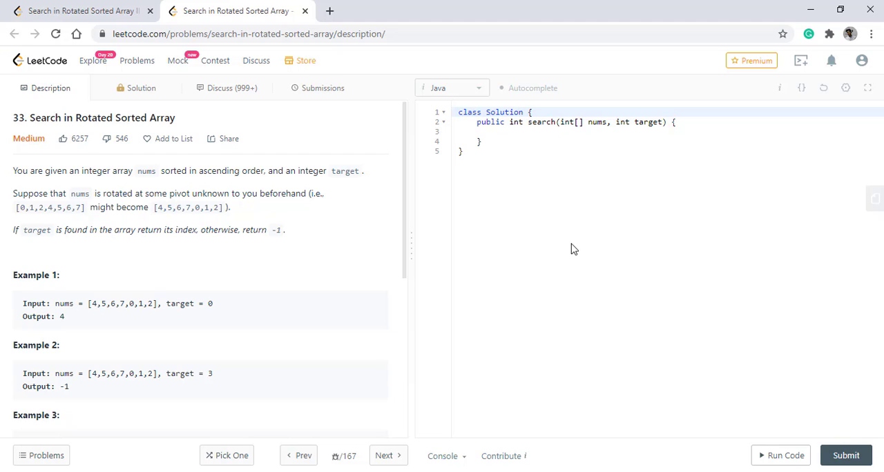
{"action": "left_click", "coordinate": [76, 11]}
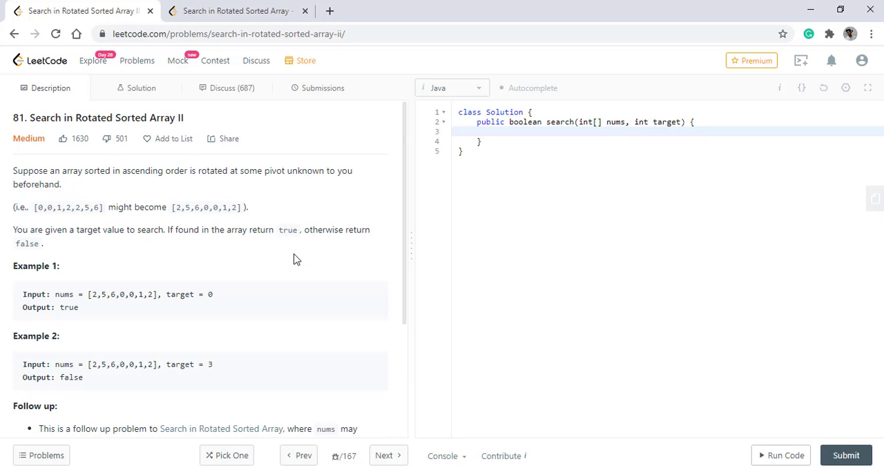
{"action": "mouse_move", "coordinate": [74, 226]}
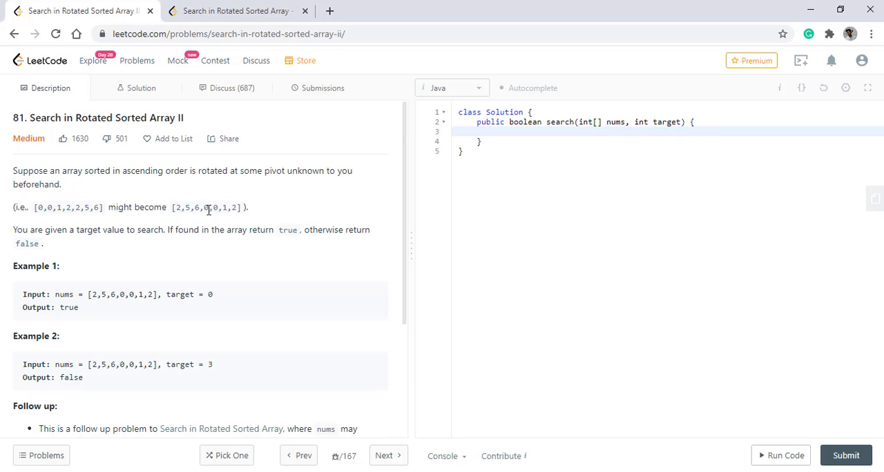
{"action": "mouse_move", "coordinate": [241, 207]}
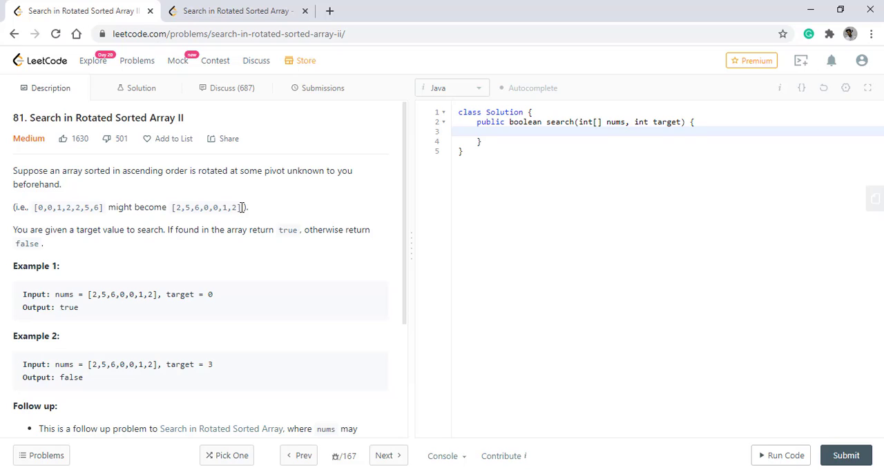
{"action": "mouse_move", "coordinate": [522, 135]}
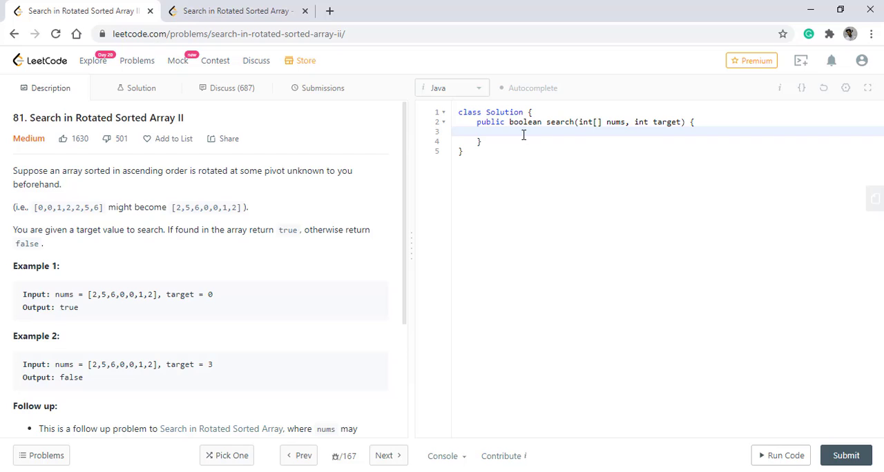
- Declare int left=0,right=nums.length-1; and start a while(left<=right) loop
{"action": "type", "text": "int left=0"}
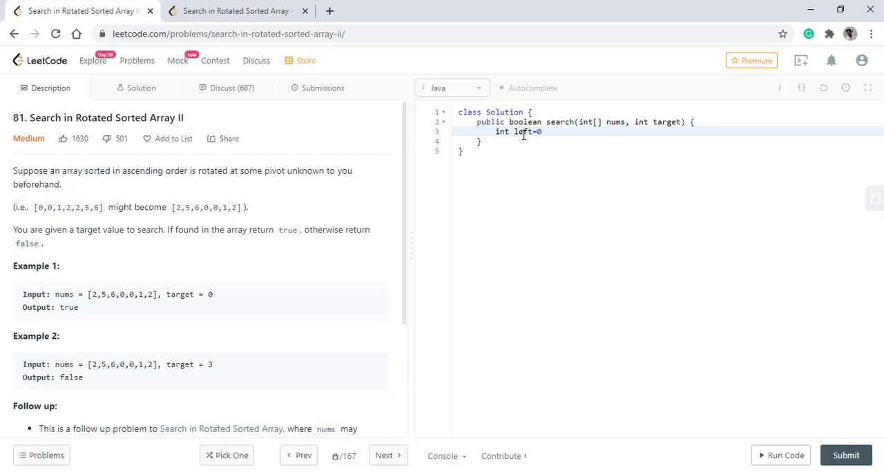
{"action": "type", "text": ",right="}
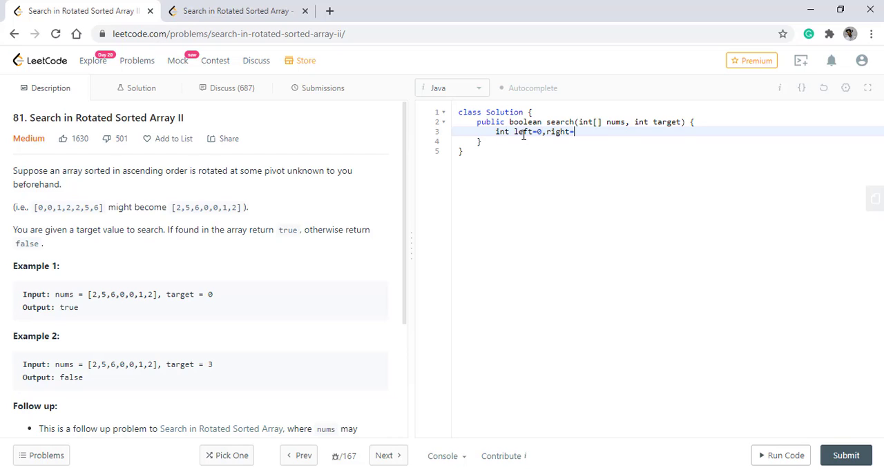
{"action": "type", "text": "nums.length-1"}
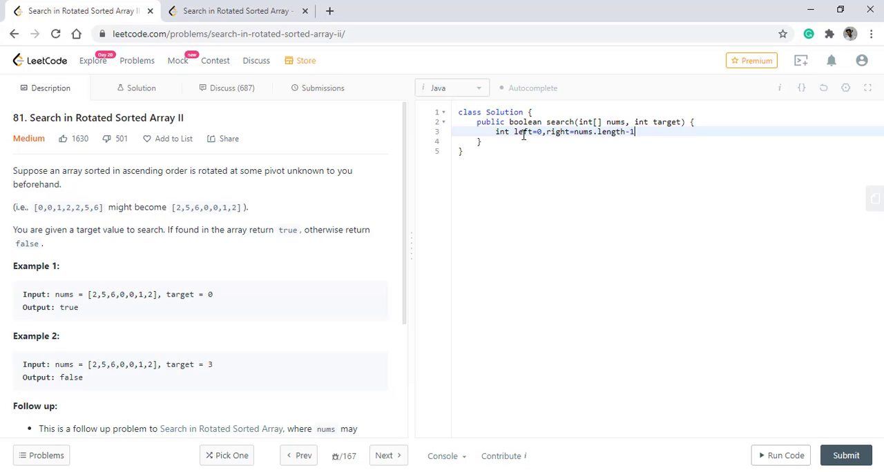
{"action": "type", "text": "while("}
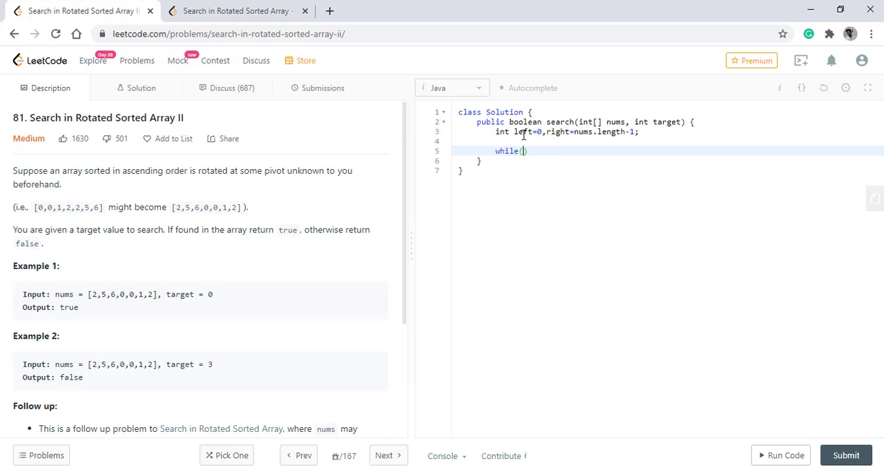
{"action": "type", "text": "left<=right"}
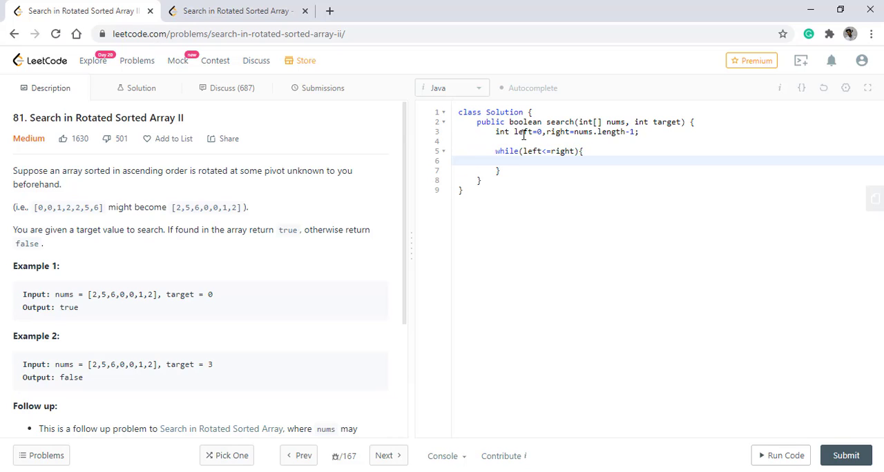
- Return true inside the loop when nums[left]==target || nums[right]==target
{"action": "type", "text": "if"}
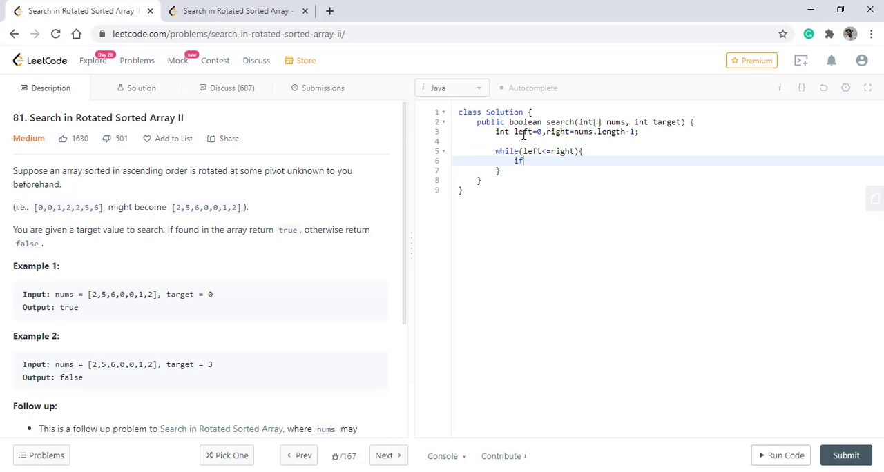
{"action": "type", "text": "(nums[left])"}
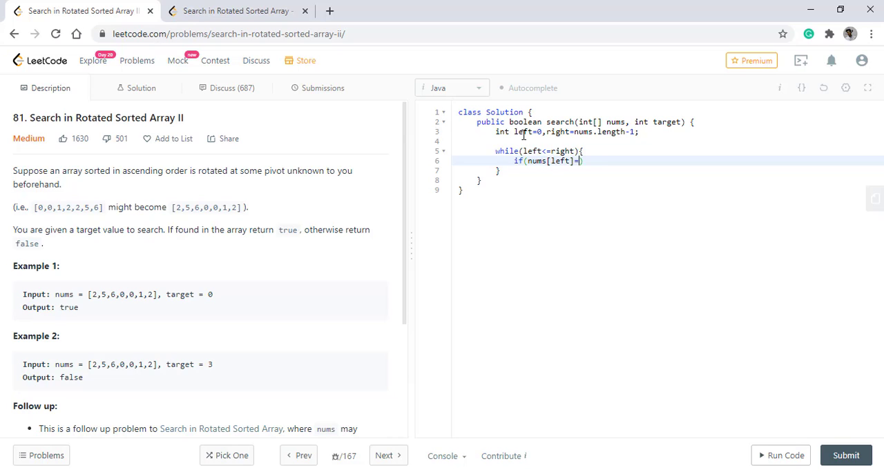
{"action": "type", "text": "=target"}
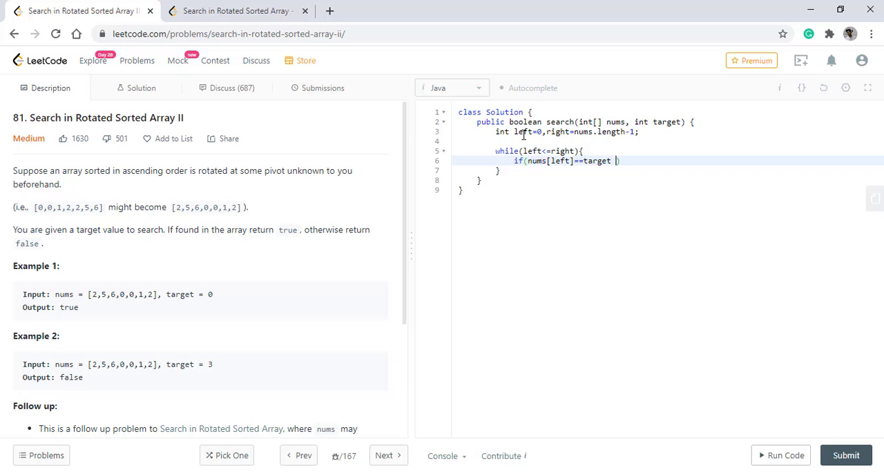
{"action": "type", "text": "|| nums"}
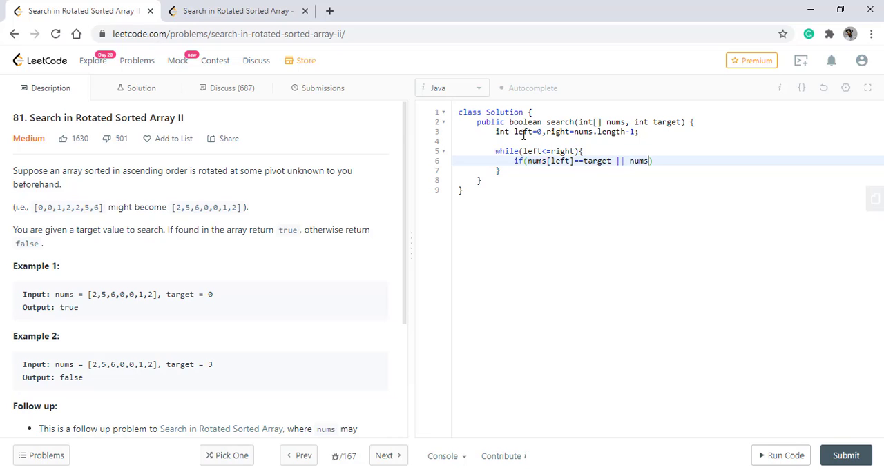
{"action": "type", "text": "[right]"}
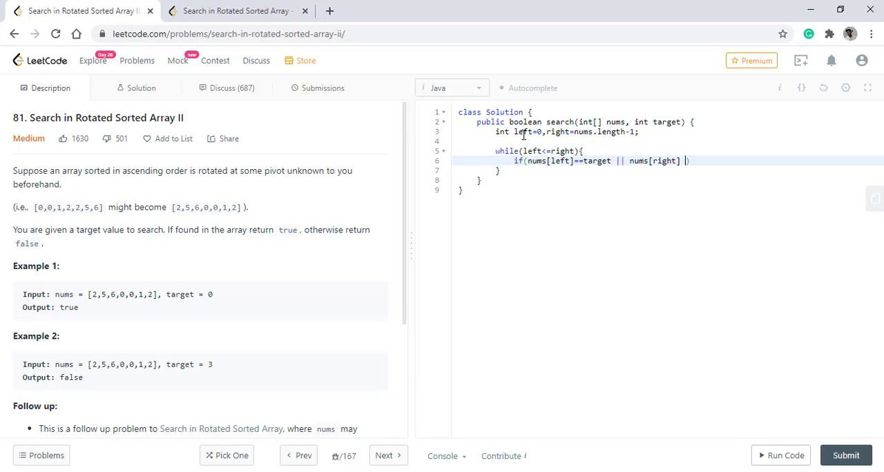
{"action": "type", "text": "= target"}
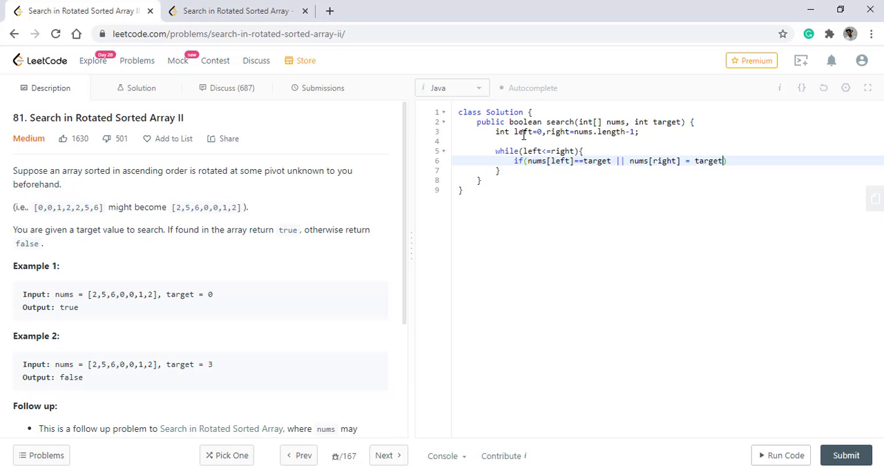
{"action": "type", "text": "{"}
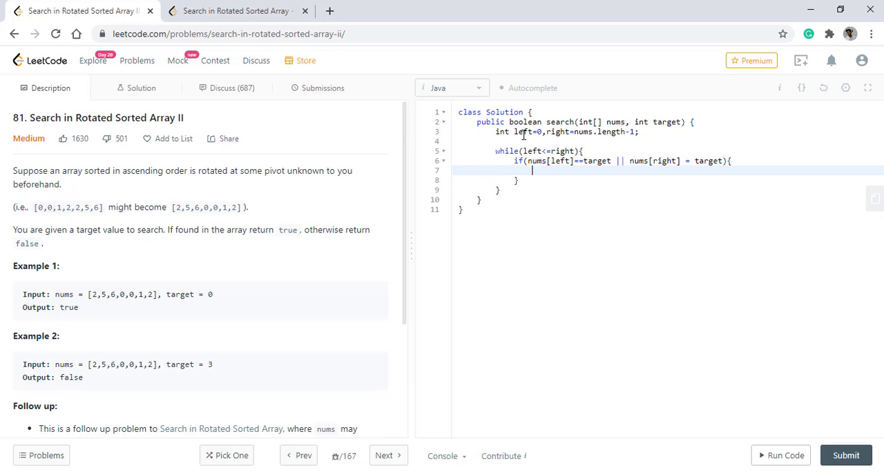
{"action": "type", "text": "return true"}
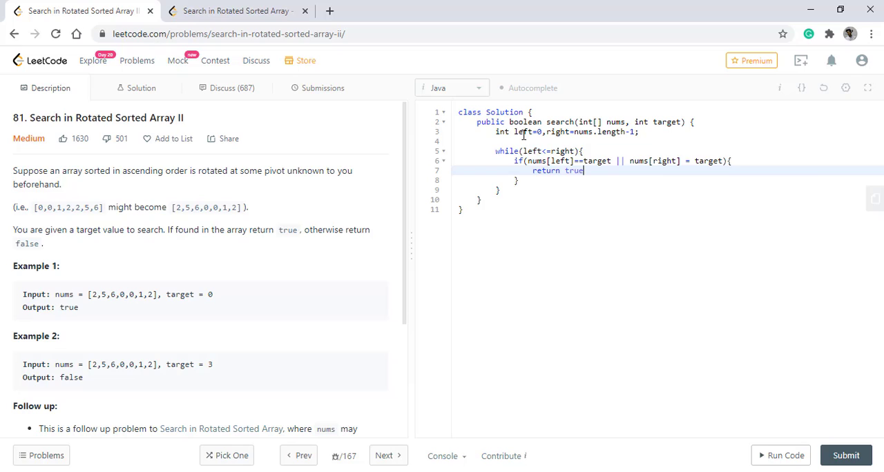
{"action": "type", "text": ";"}
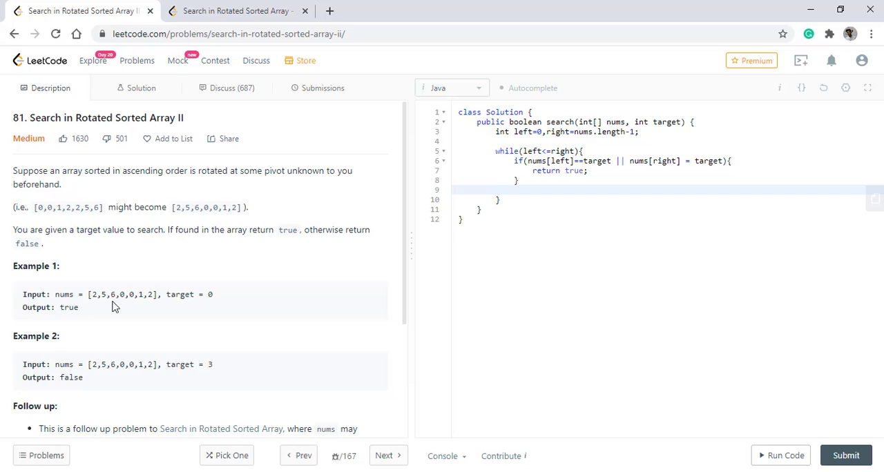
- Place the cursor after the if block's closing brace to add the next condition
{"action": "double_click", "coordinate": [97, 294]}
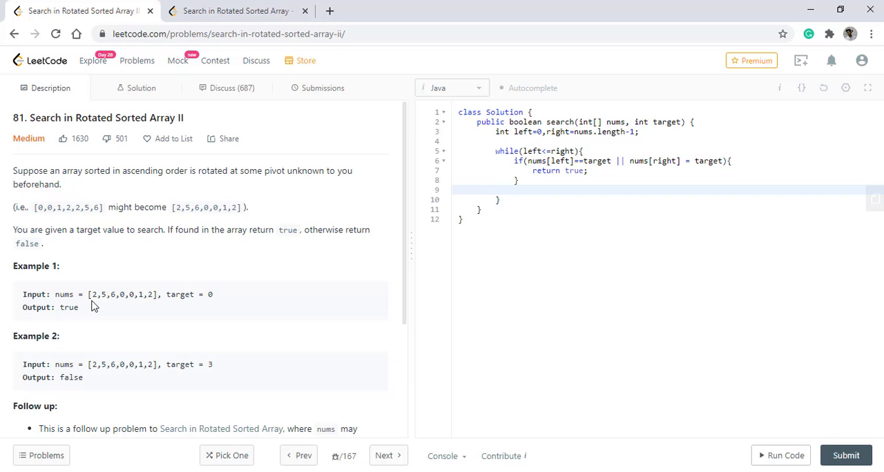
{"action": "mouse_move", "coordinate": [105, 296]}
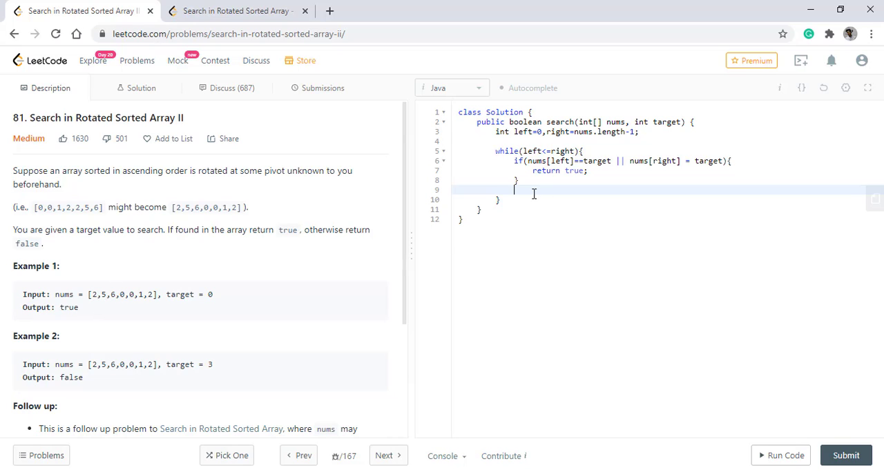
- Add an else if(target>nums[left]) branch that does left++
{"action": "type", "text": "else if("}
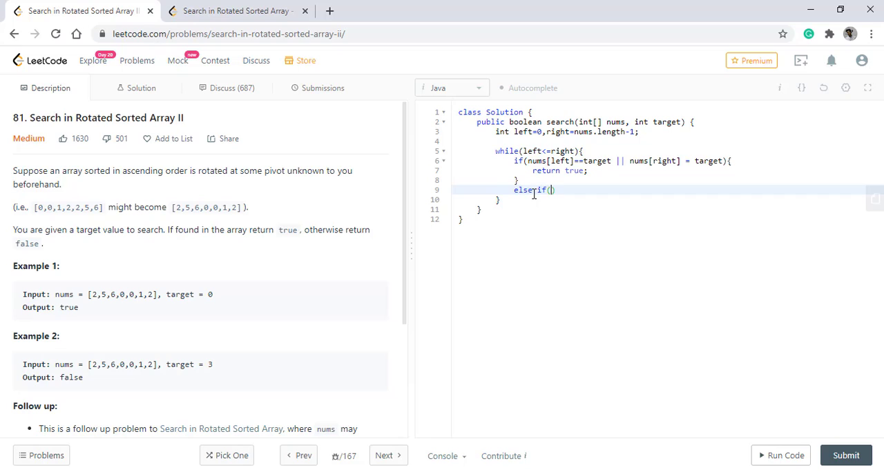
{"action": "type", "text": "target"}
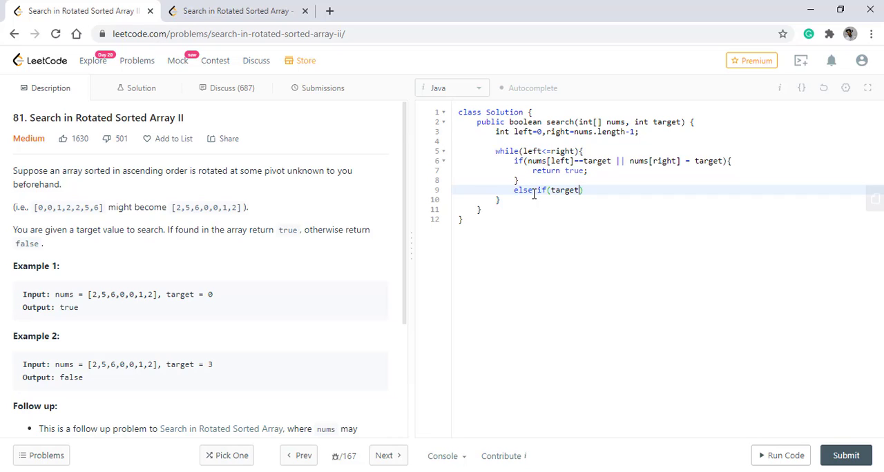
{"action": "type", "text": ">"}
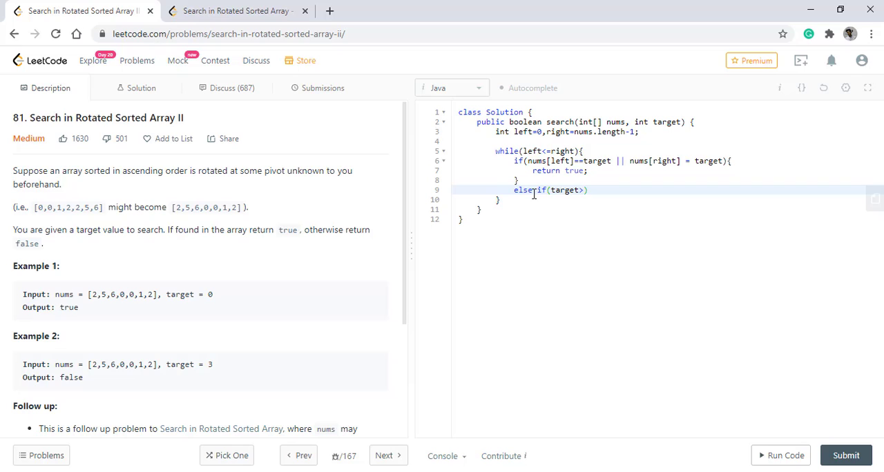
{"action": "type", "text": "nums[]"}
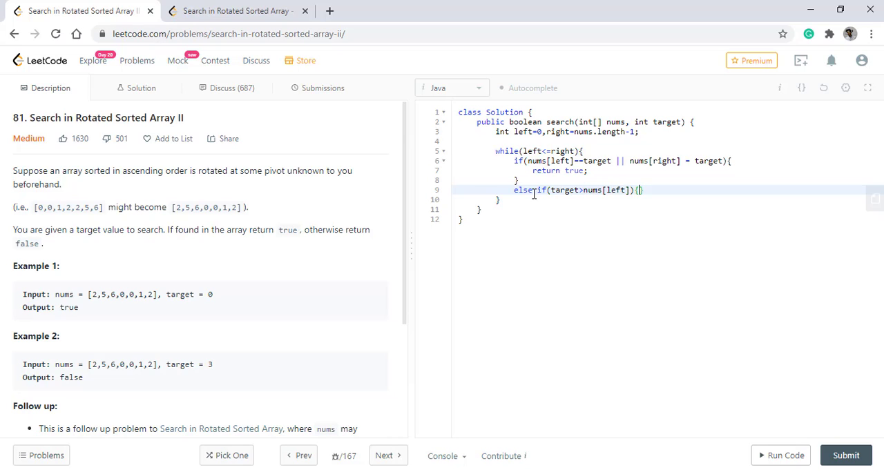
{"action": "key", "text": "Enter"}
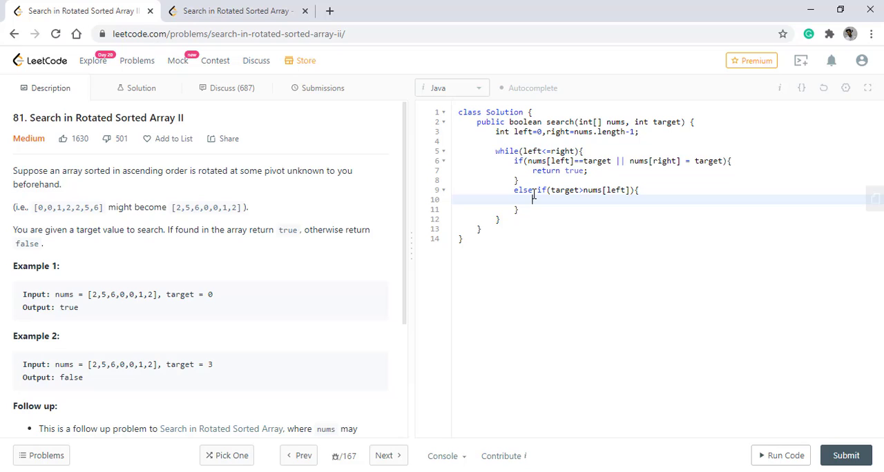
{"action": "type", "text": "left++;"}
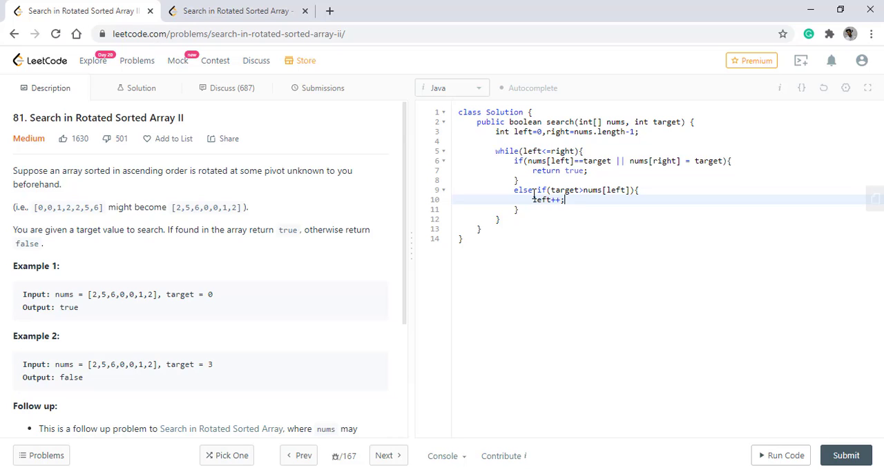
- Add an else if(target<nums[right]) right-- branch, an else { break; }, and begin the final return
{"action": "type", "text": "else if("}
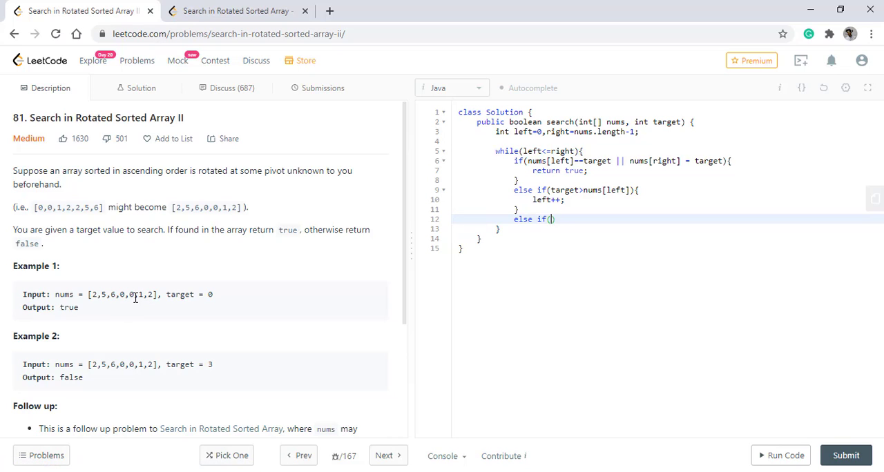
{"action": "mouse_move", "coordinate": [601, 225]}
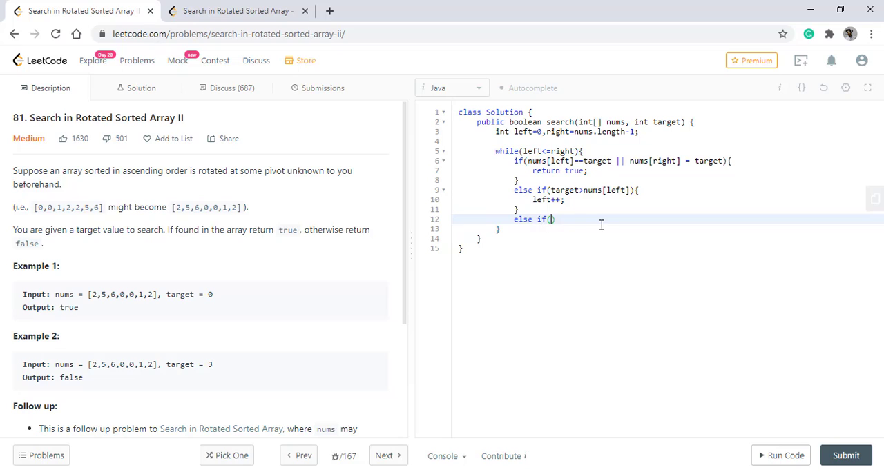
{"action": "type", "text": "target<nums[right"}
{"action": "type", "text": "right--;"}
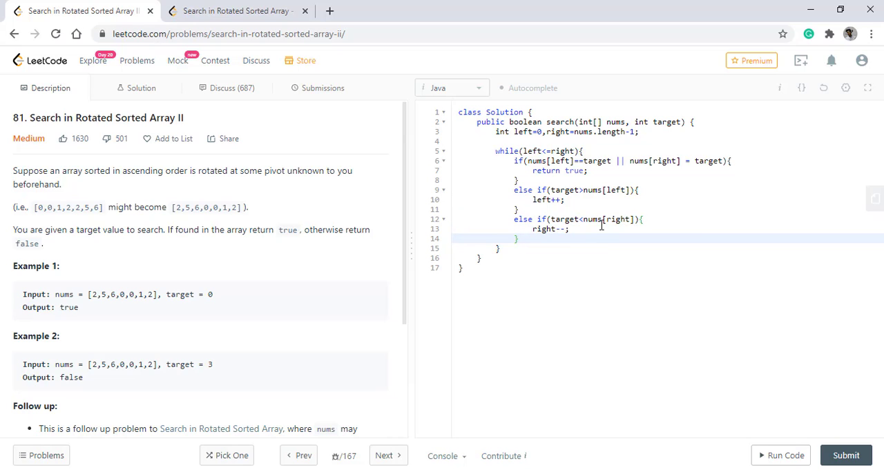
{"action": "type", "text": "else{"}
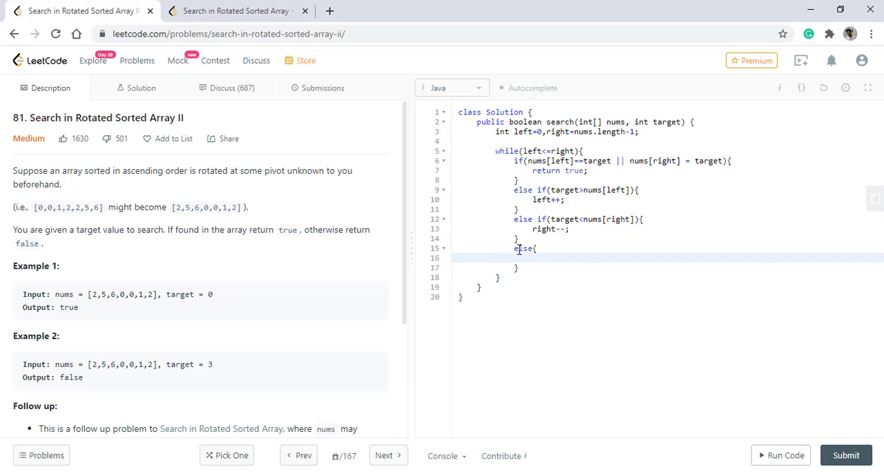
{"action": "type", "text": "break;"}
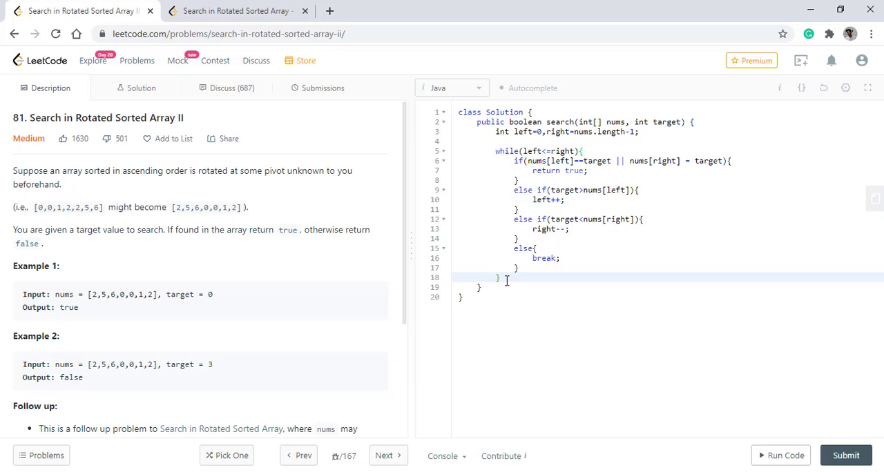
{"action": "type", "text": "return"}
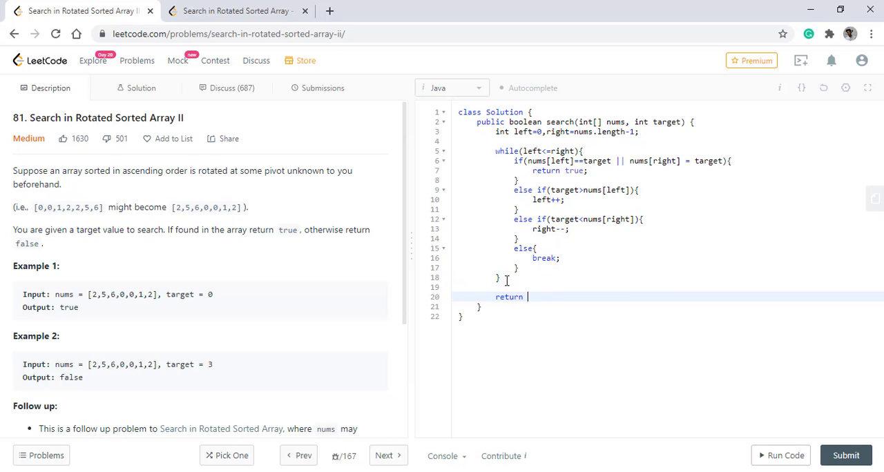
- Finish the method with return false; after the while loop
{"action": "type", "text": "false;"}
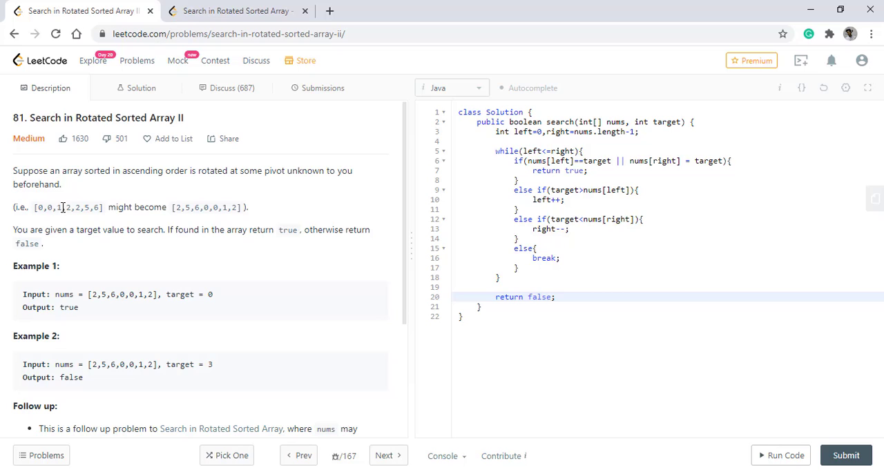
{"action": "left_click_drag", "start_coordinate": [41, 207], "coordinate": [94, 207]}
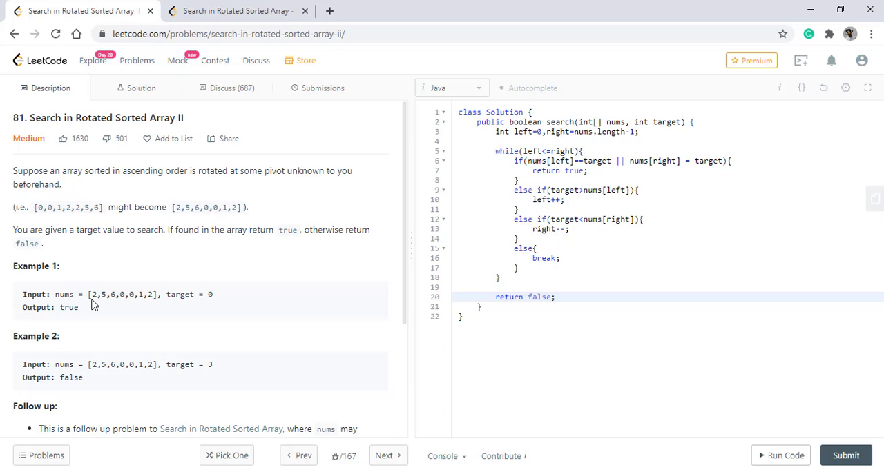
{"action": "mouse_move", "coordinate": [649, 184]}
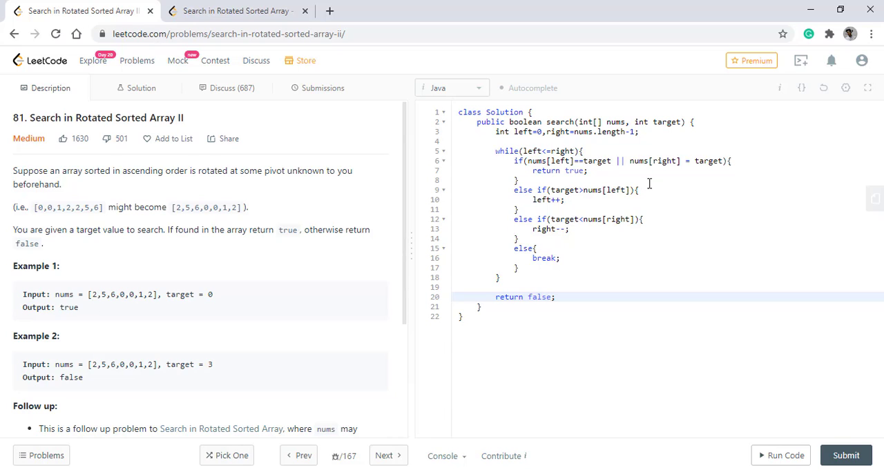
- Nest while(left<right && nums[left+1]==nums[left]){ left++; } in the left branch to skip duplicates
{"action": "key", "text": "enter"}
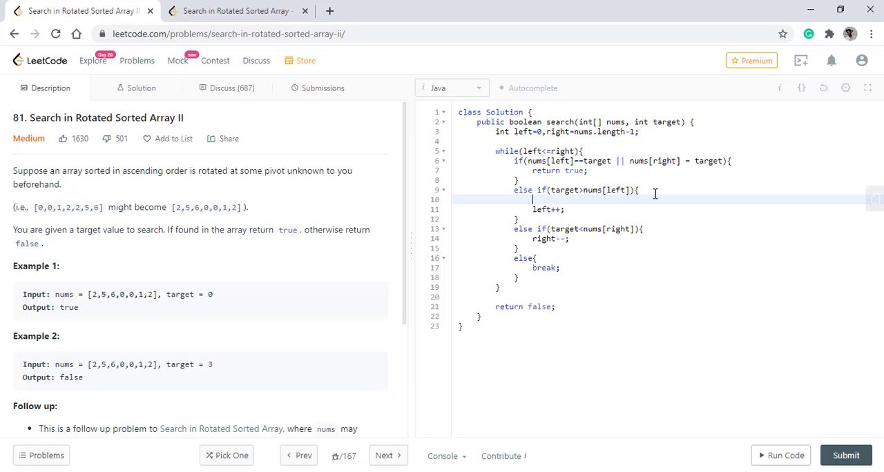
{"action": "type", "text": "while"}
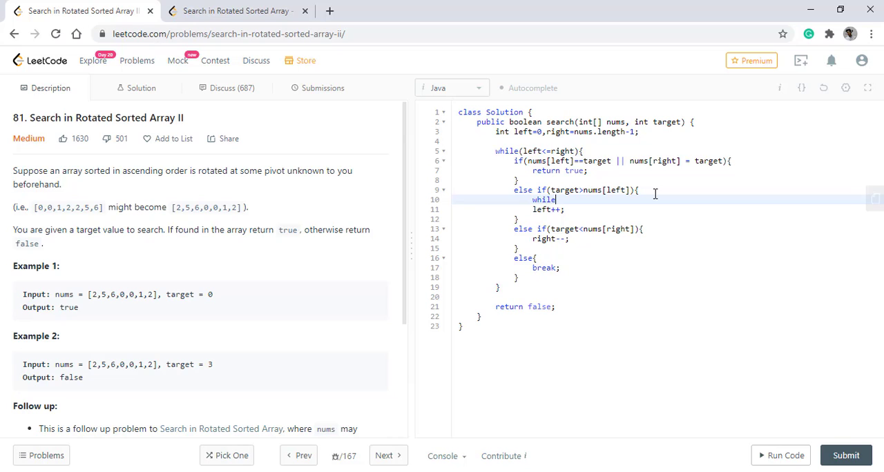
{"action": "type", "text": "(left)"}
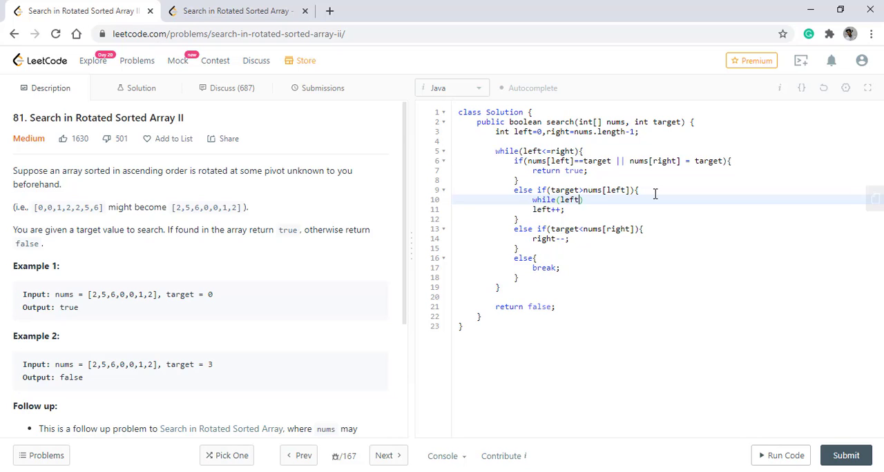
{"action": "type", "text": "<right &&"}
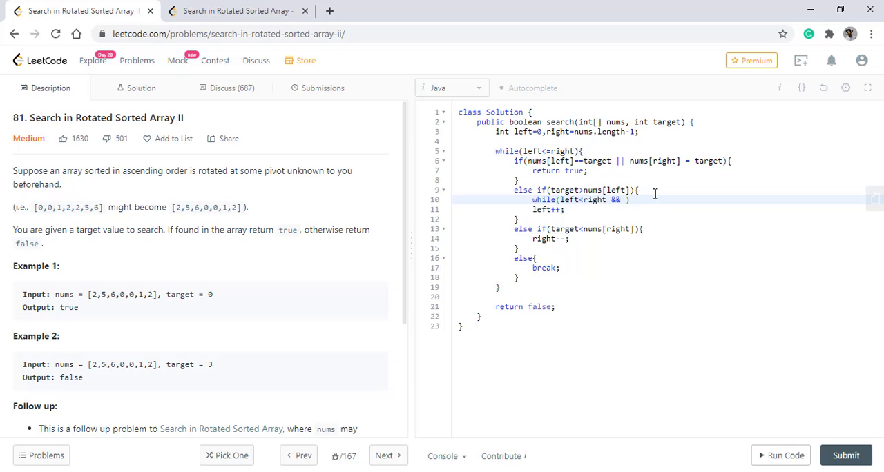
{"action": "type", "text": "nums[le"}
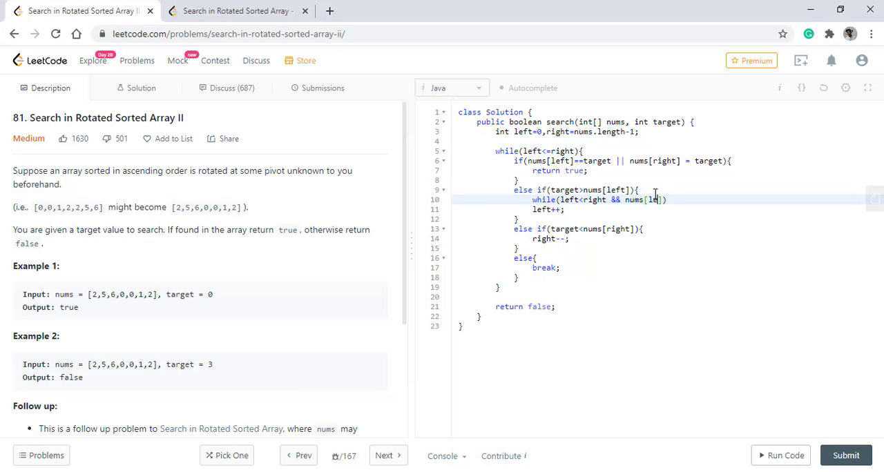
{"action": "type", "text": "+1"}
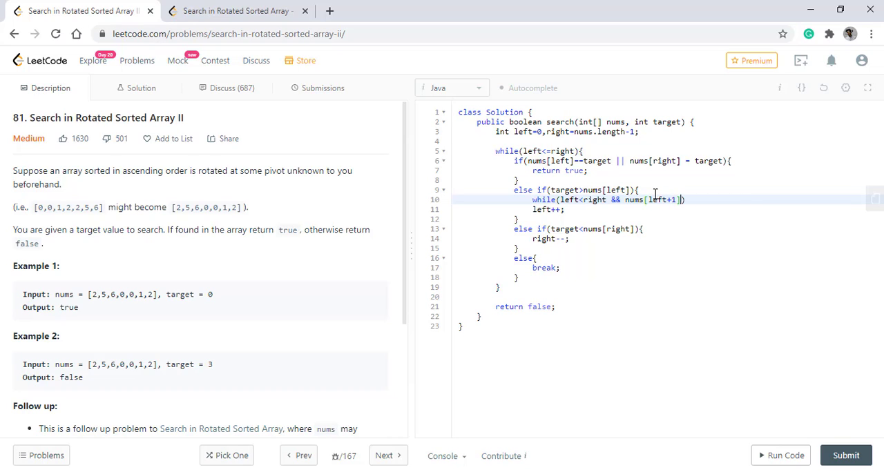
{"action": "type", "text": "==nums[left"}
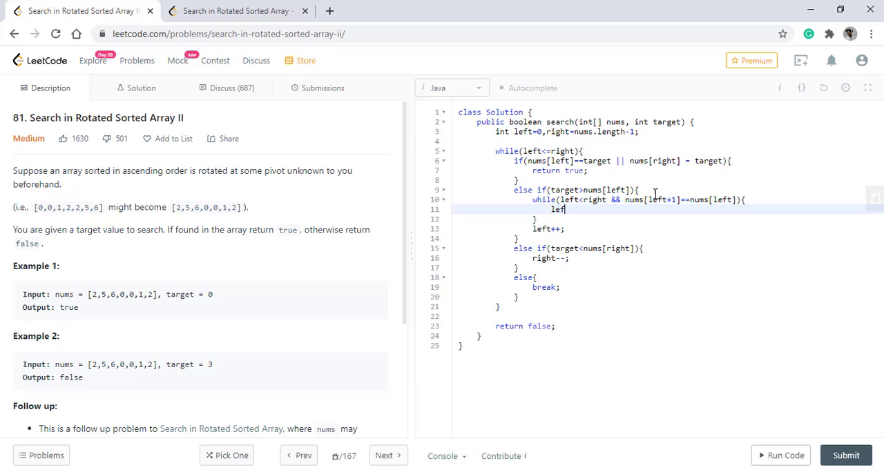
{"action": "type", "text": "++;"}
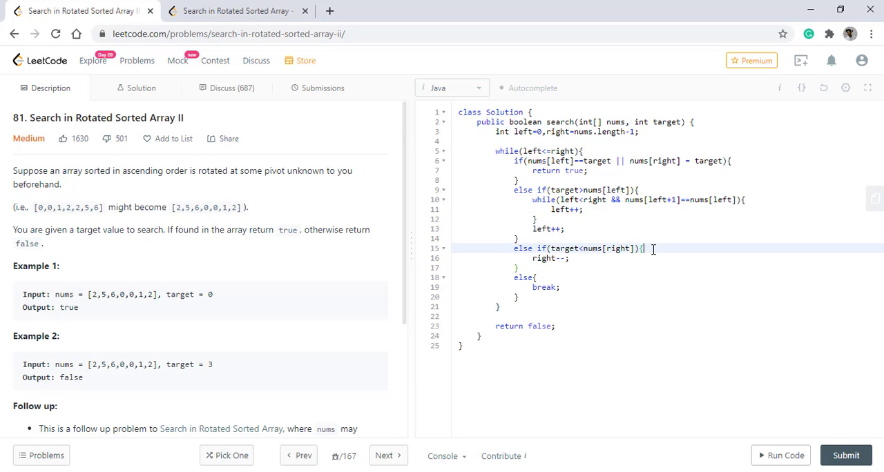
- Nest while(left<right && nums[right-1]==nums[right]){ right--; } in the right branch to skip duplicates
{"action": "key", "text": "enter"}
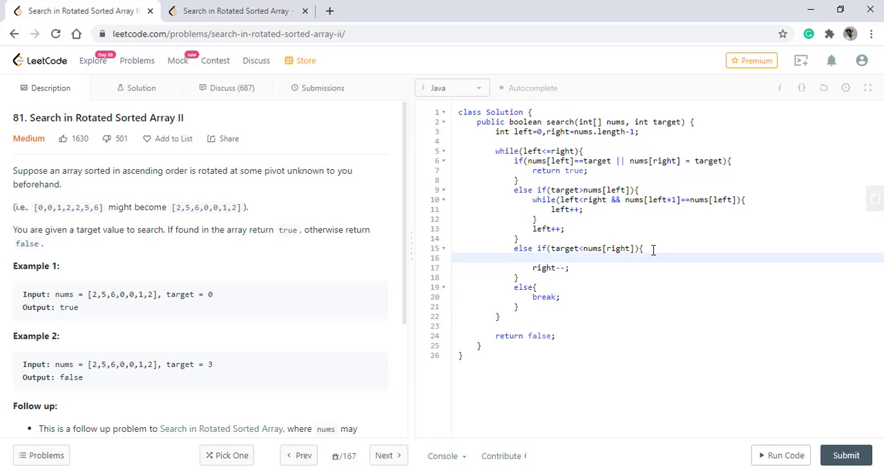
{"action": "type", "text": "while(left<rog"}
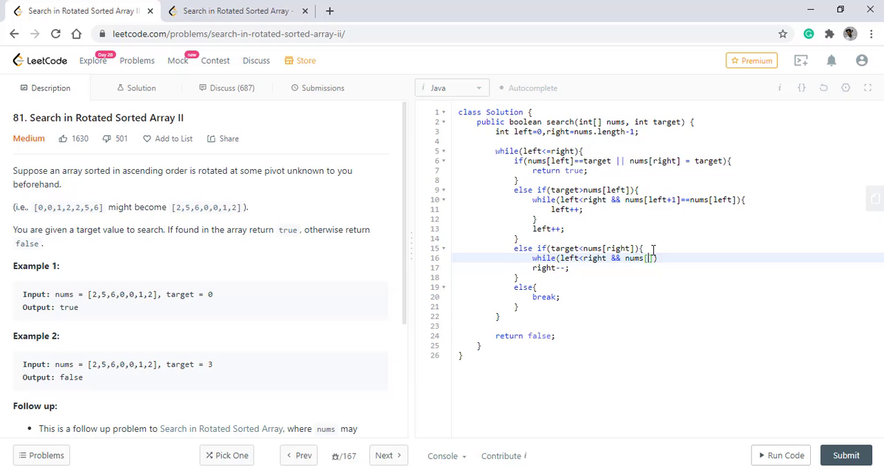
{"action": "type", "text": "right-1]==nums[right"}
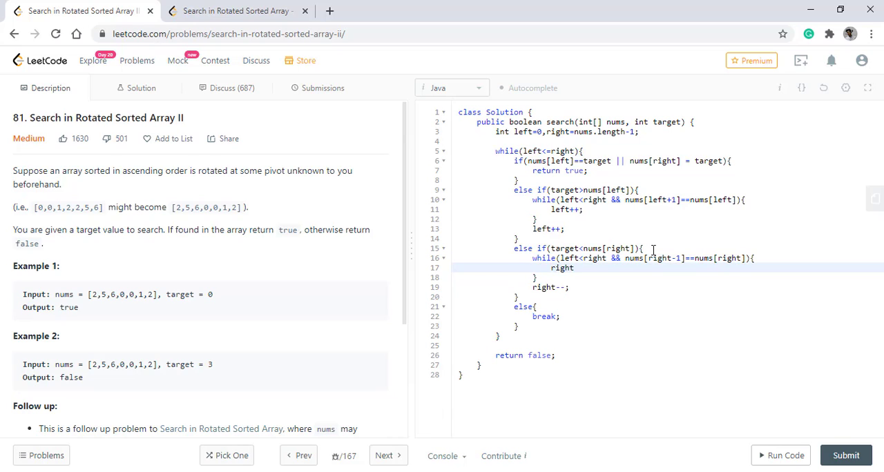
{"action": "type", "text": "--;"}
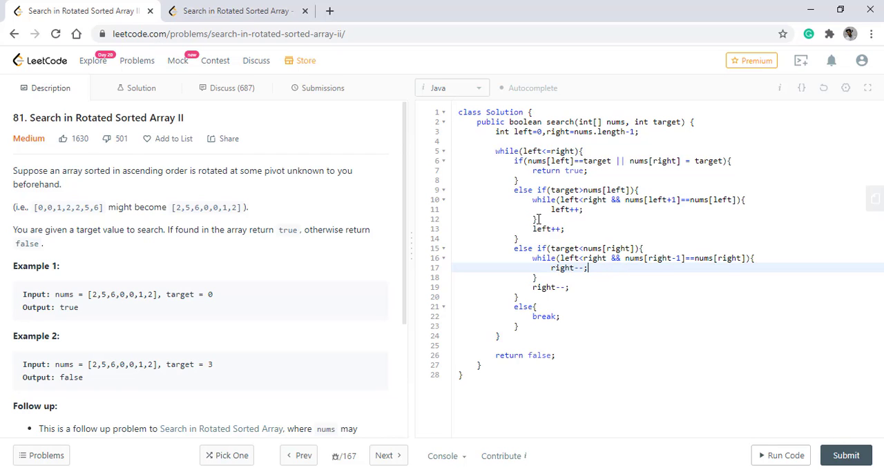
{"action": "scroll", "scroll_direction": "down", "scroll_amount": 3}
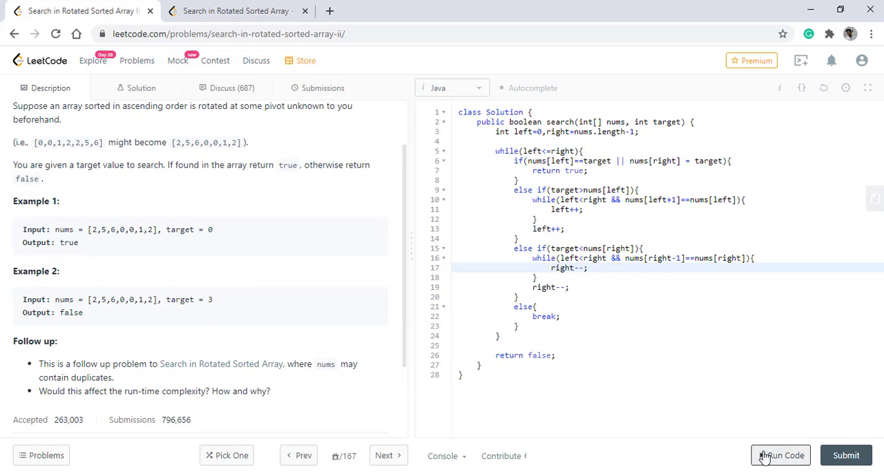
- Run the code to an Accepted result, then submit it for Success at 0 ms, faster than 100%
{"action": "left_click", "coordinate": [780, 455]}
{"action": "type", "text": "3"}
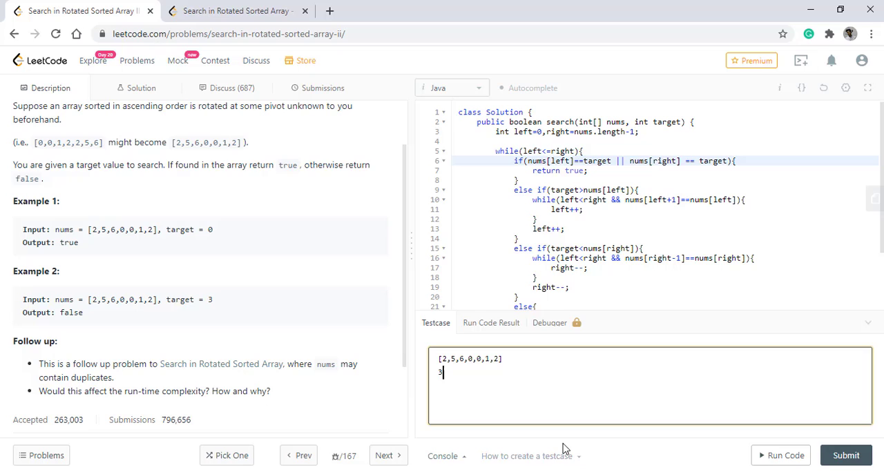
{"action": "left_click", "coordinate": [784, 456]}
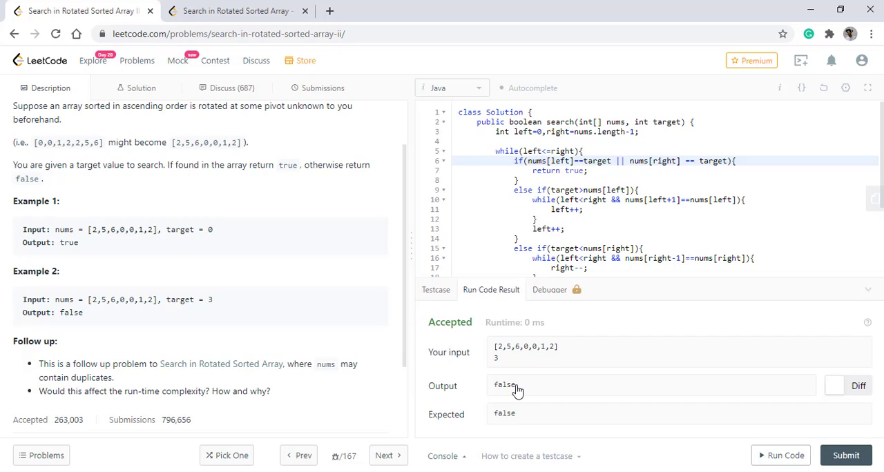
{"action": "mouse_move", "coordinate": [857, 439]}
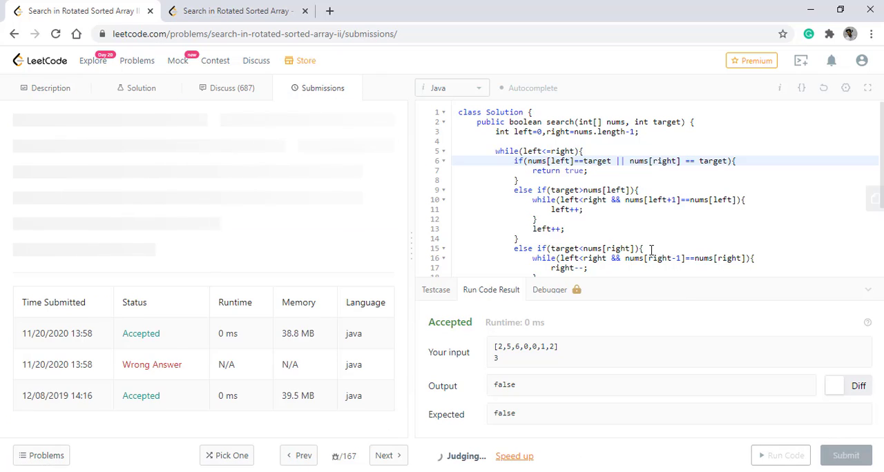
{"action": "left_click", "coordinate": [845, 456]}
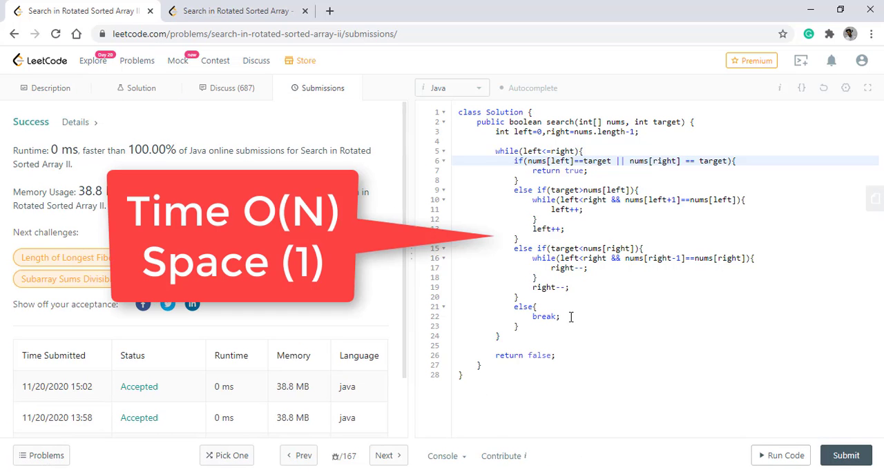